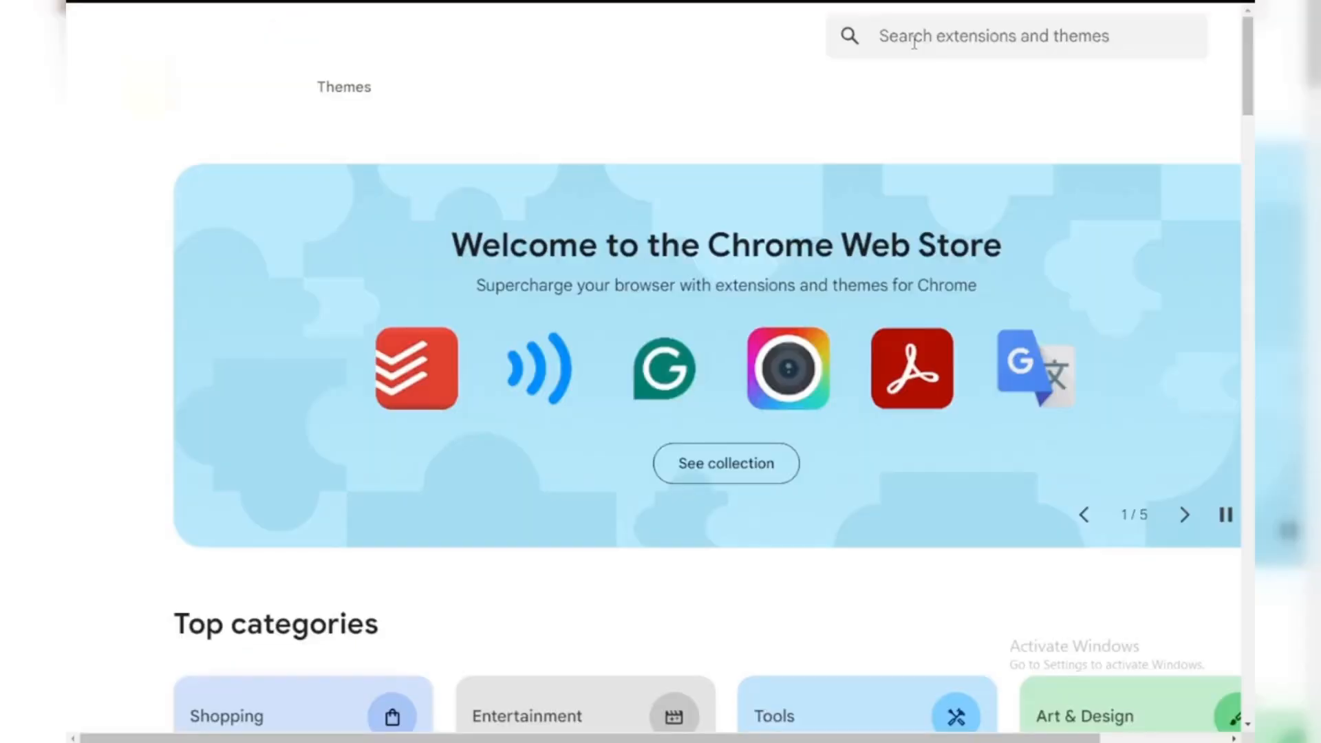
# - Search the store for 'Microsoft Automatic Rewards' extensions
pyautogui.write('Microsoft Automatic Rewards')
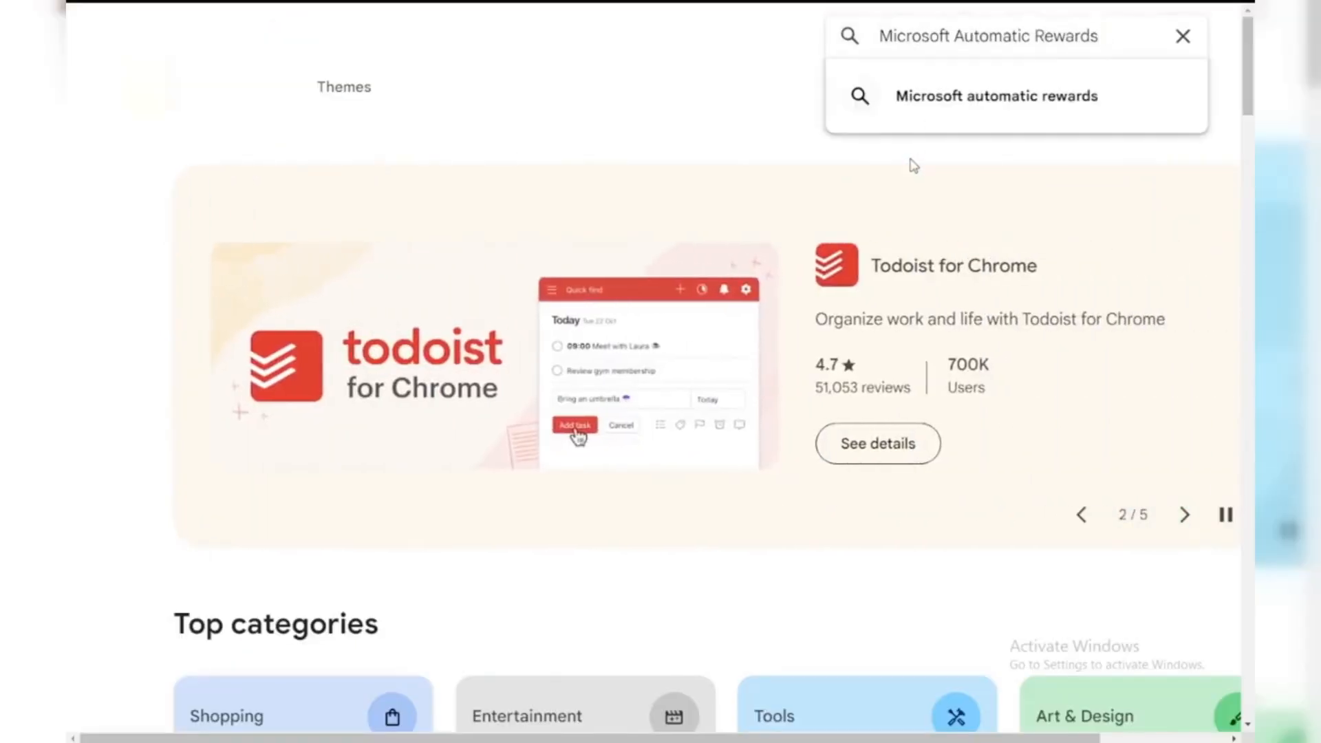
pyautogui.click(994, 95)
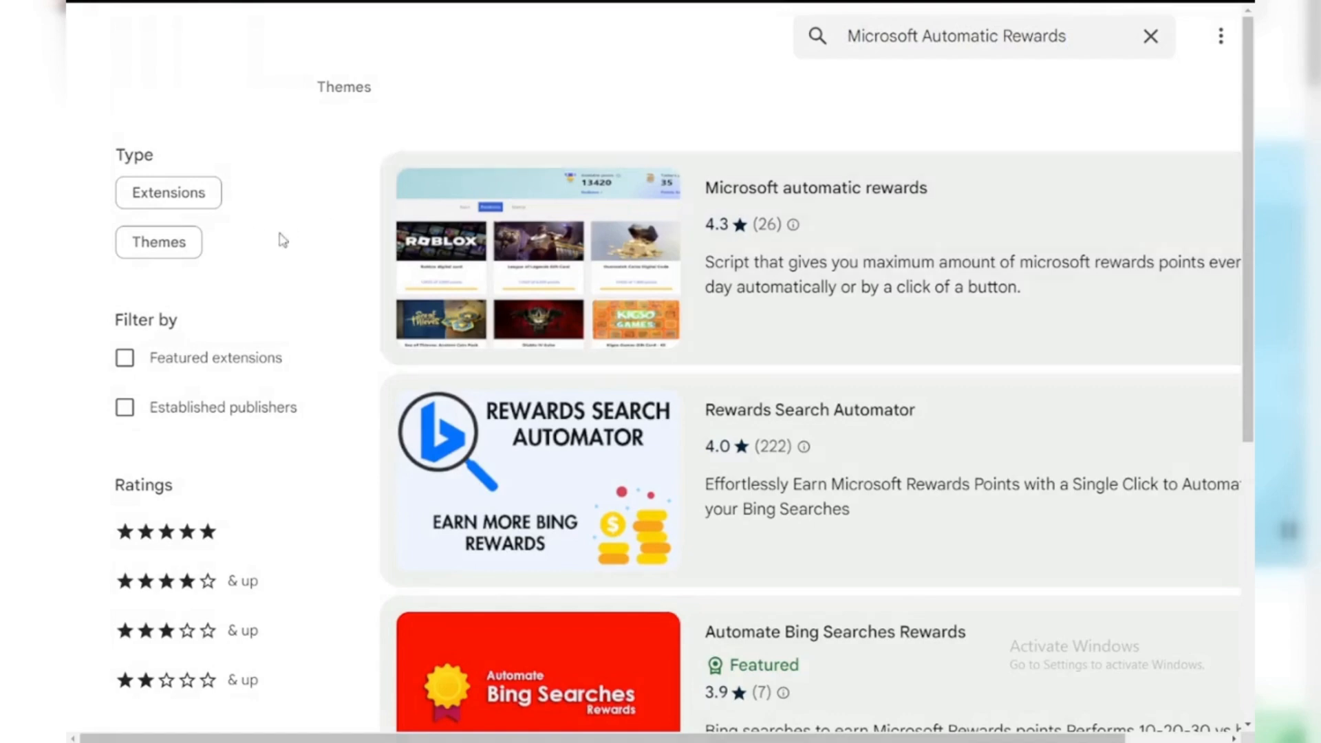
# - View the Microsoft automatic rewards extension page, begin Add to Chrome, then cancel installation
pyautogui.click(814, 187)
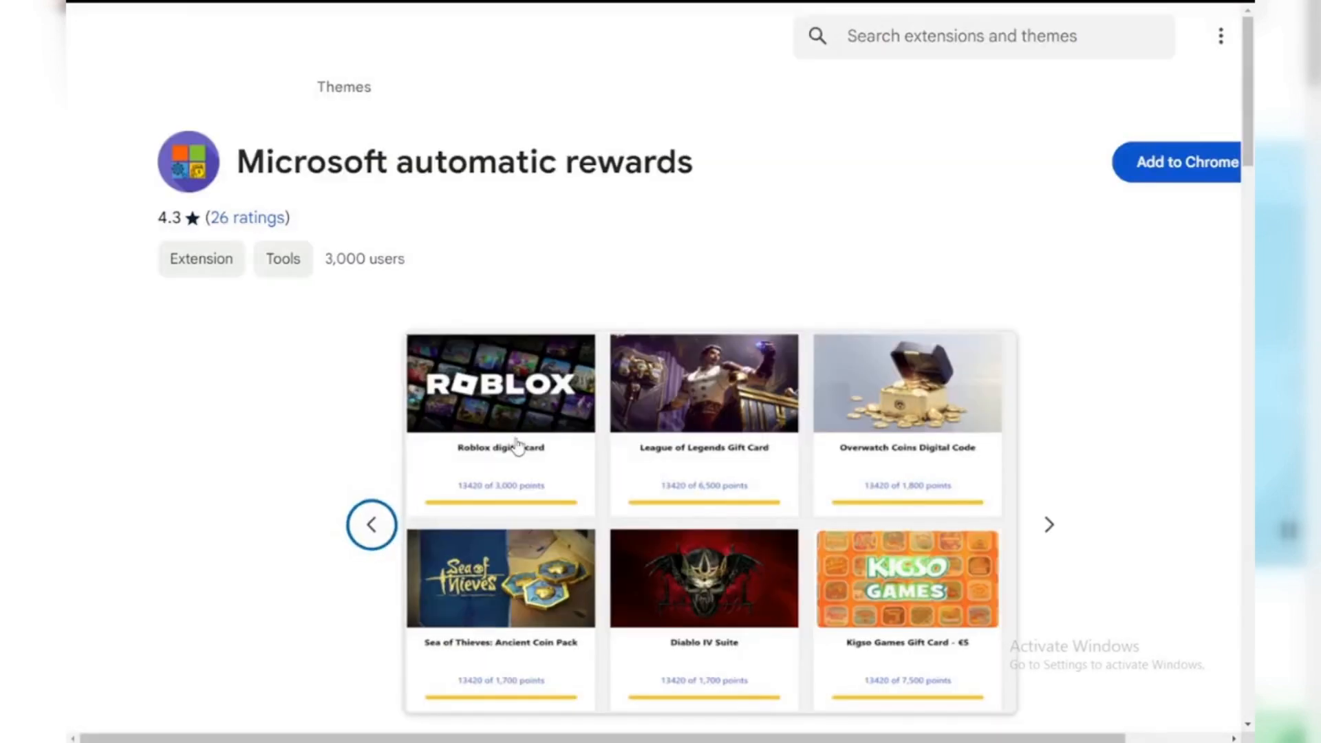
pyautogui.scroll(-3)
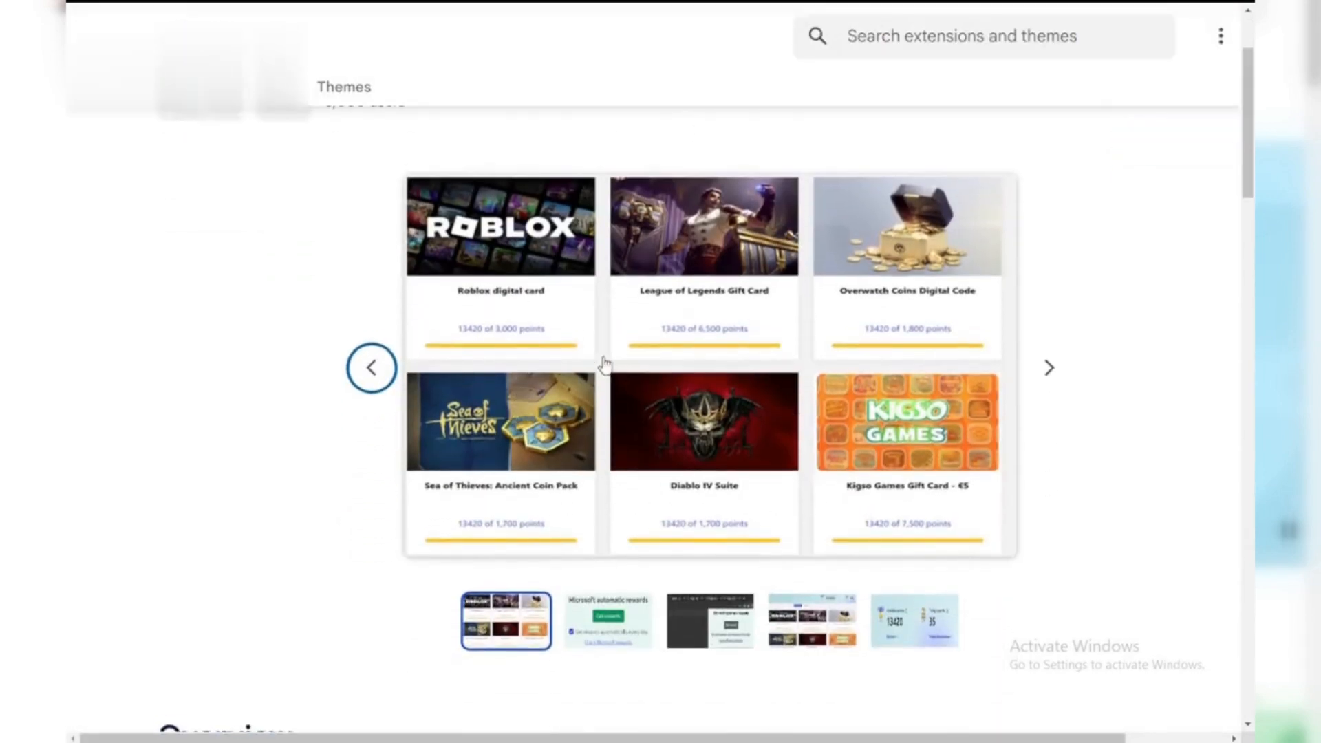
pyautogui.click(607, 620)
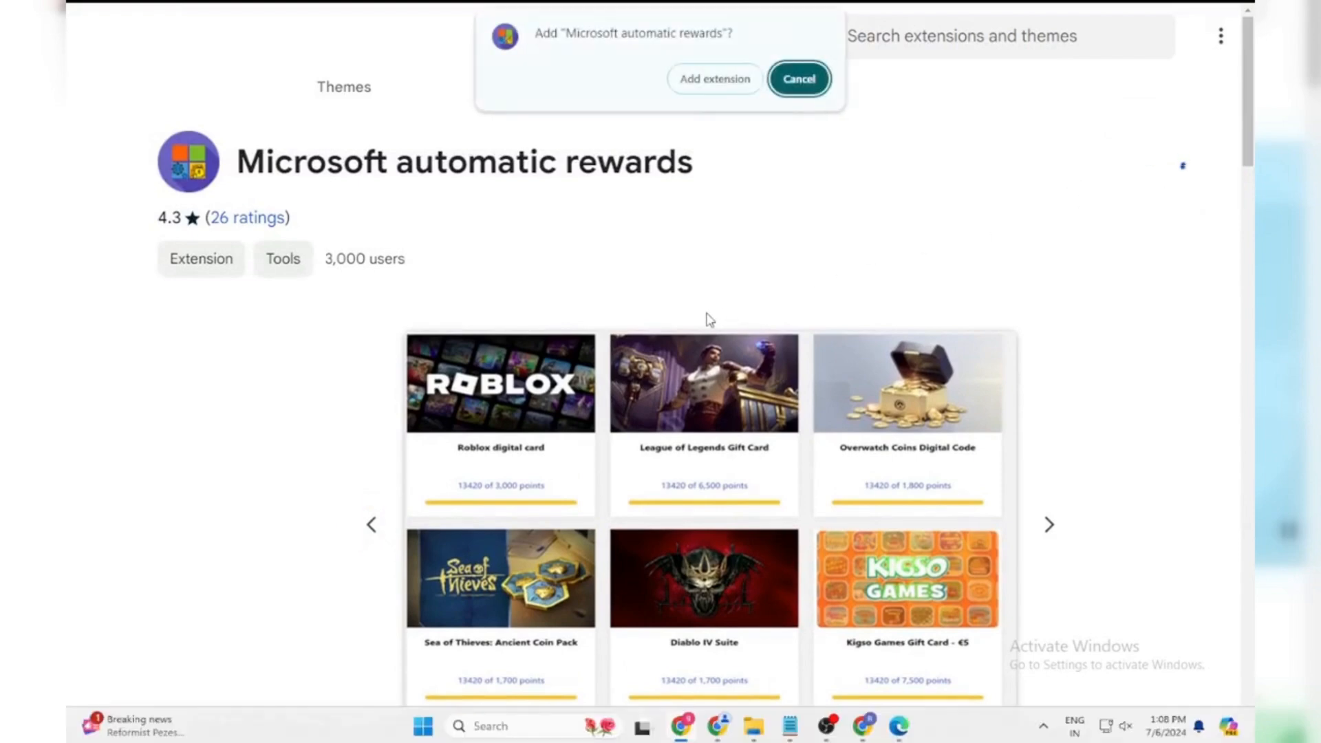
pyautogui.click(797, 78)
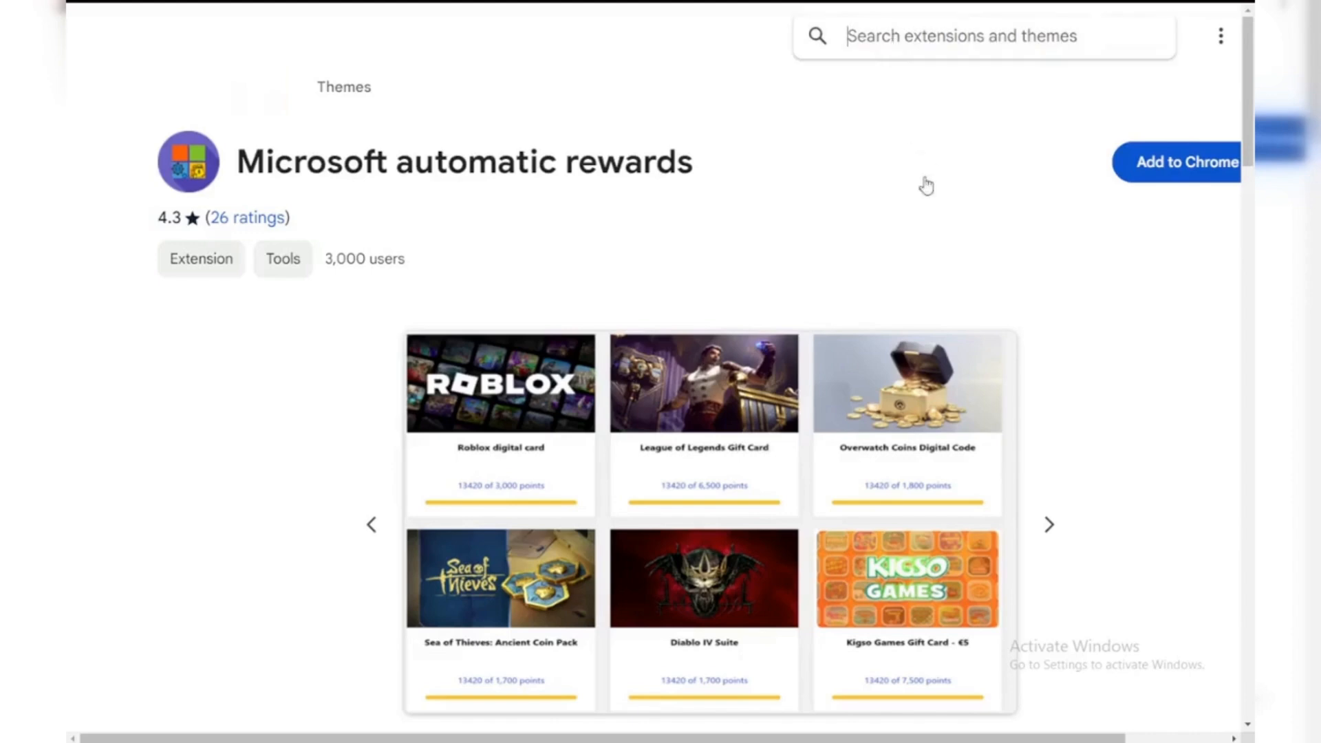
pyautogui.write('automate Bing searches')
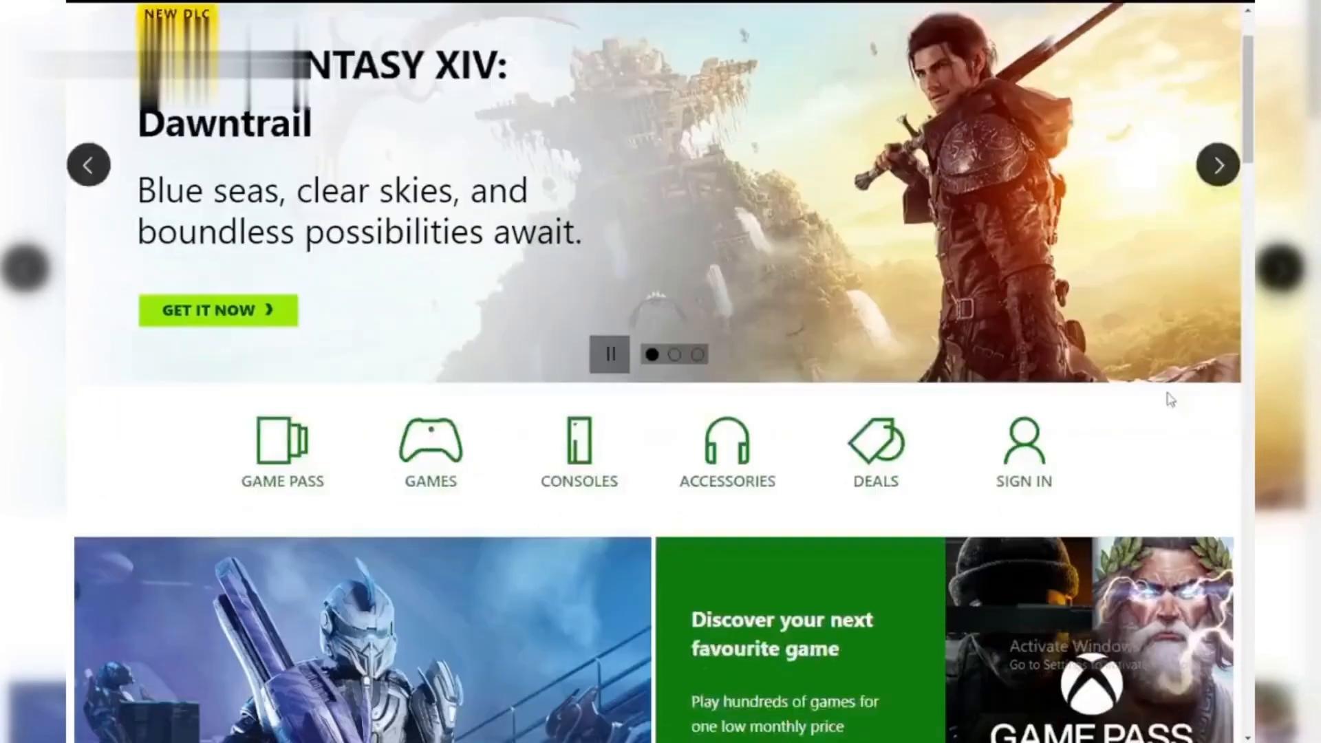
pyautogui.scroll(-3)
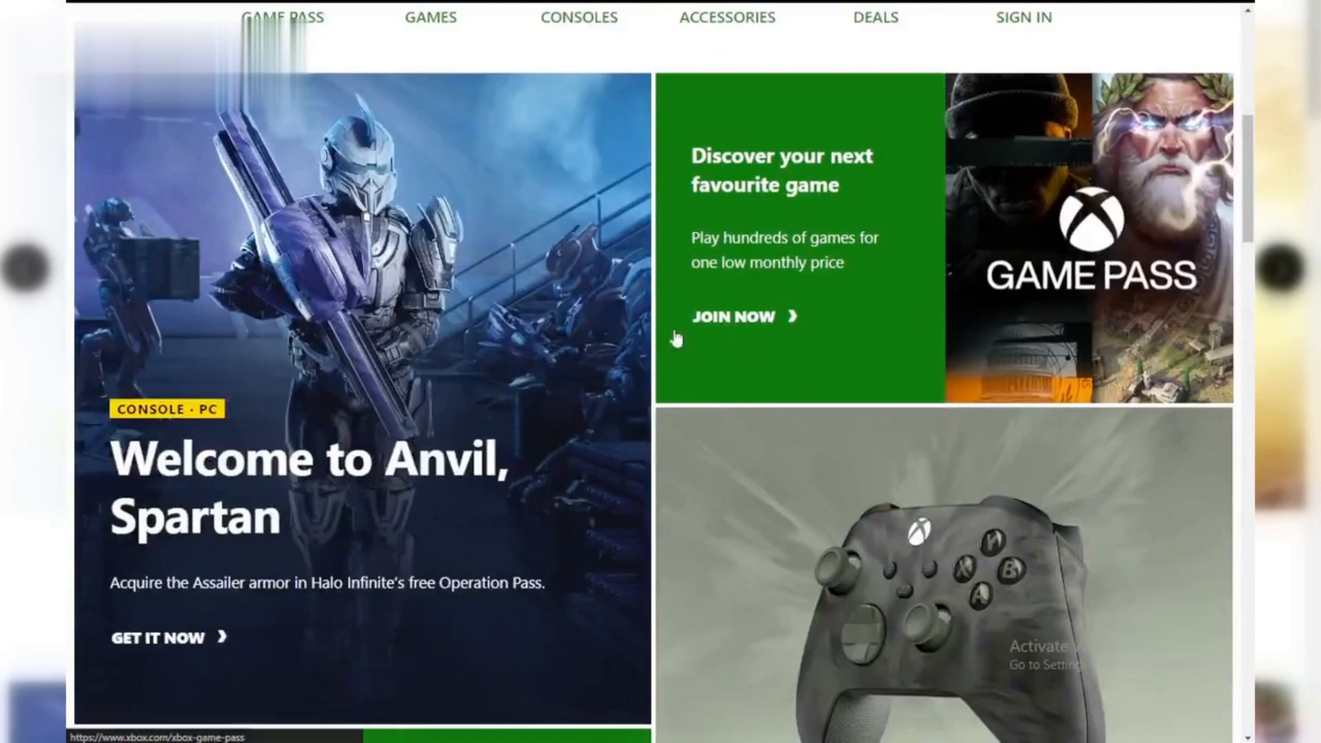
pyautogui.scroll(-3)
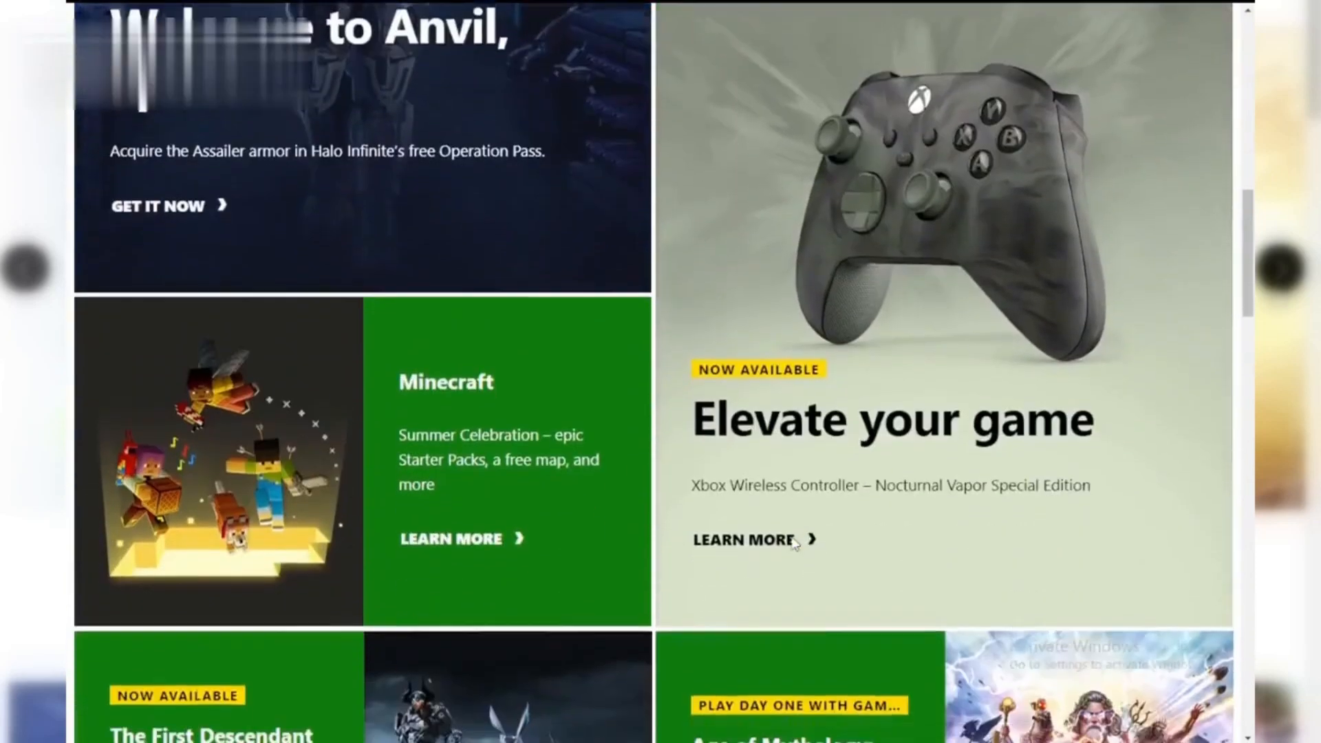
pyautogui.scroll(-3)
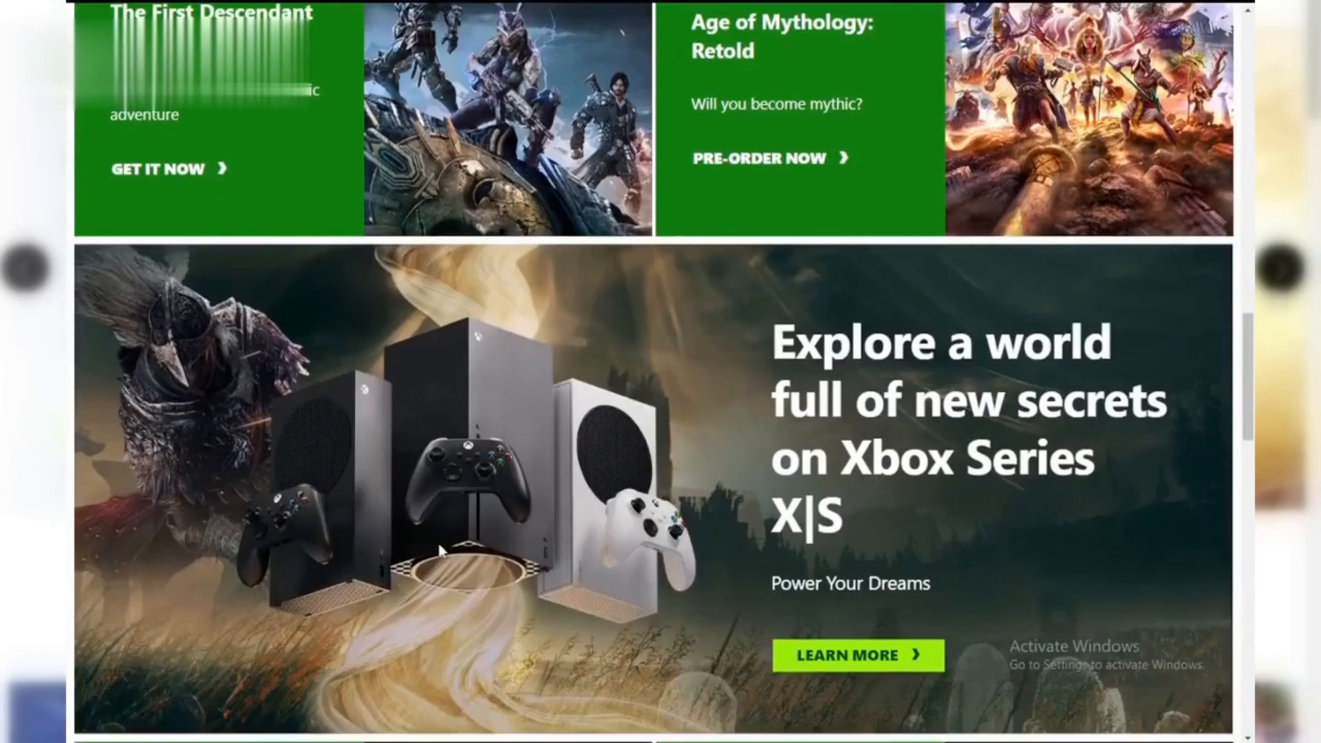
pyautogui.scroll(-3)
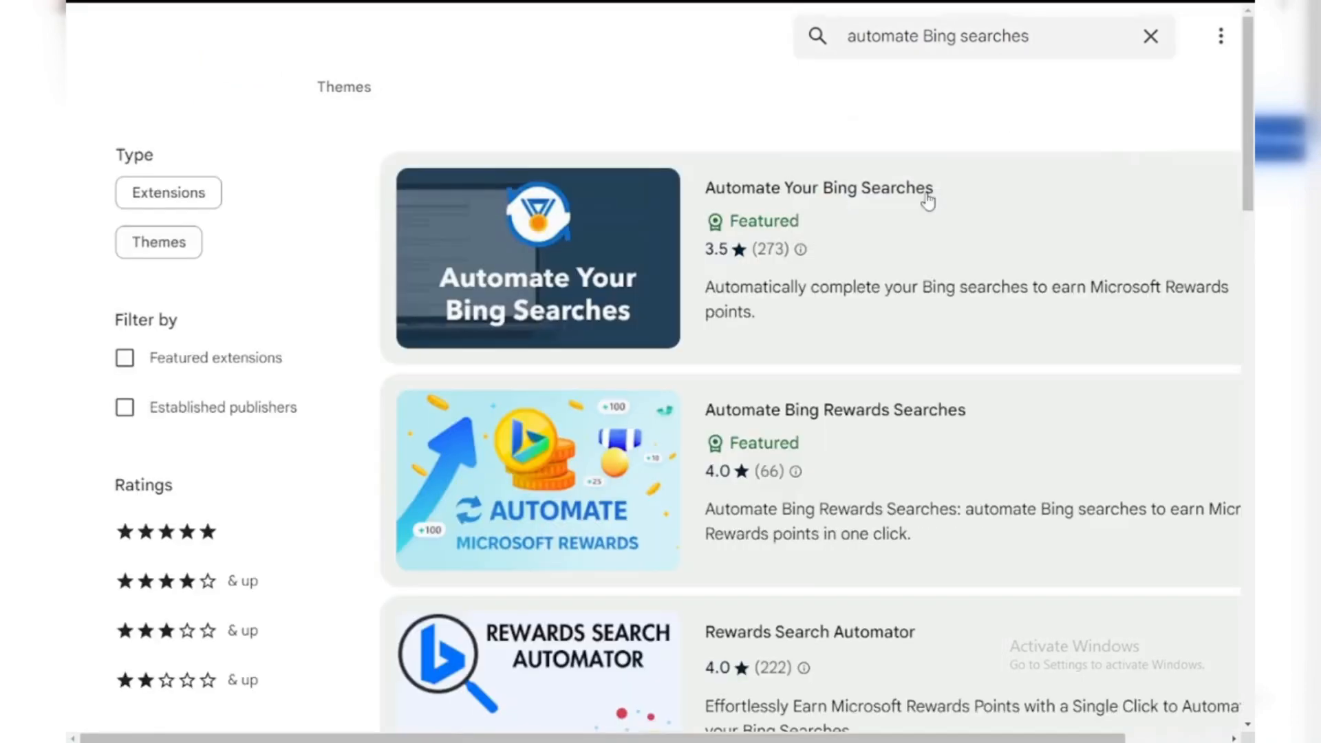
pyautogui.moveTo(817, 202)
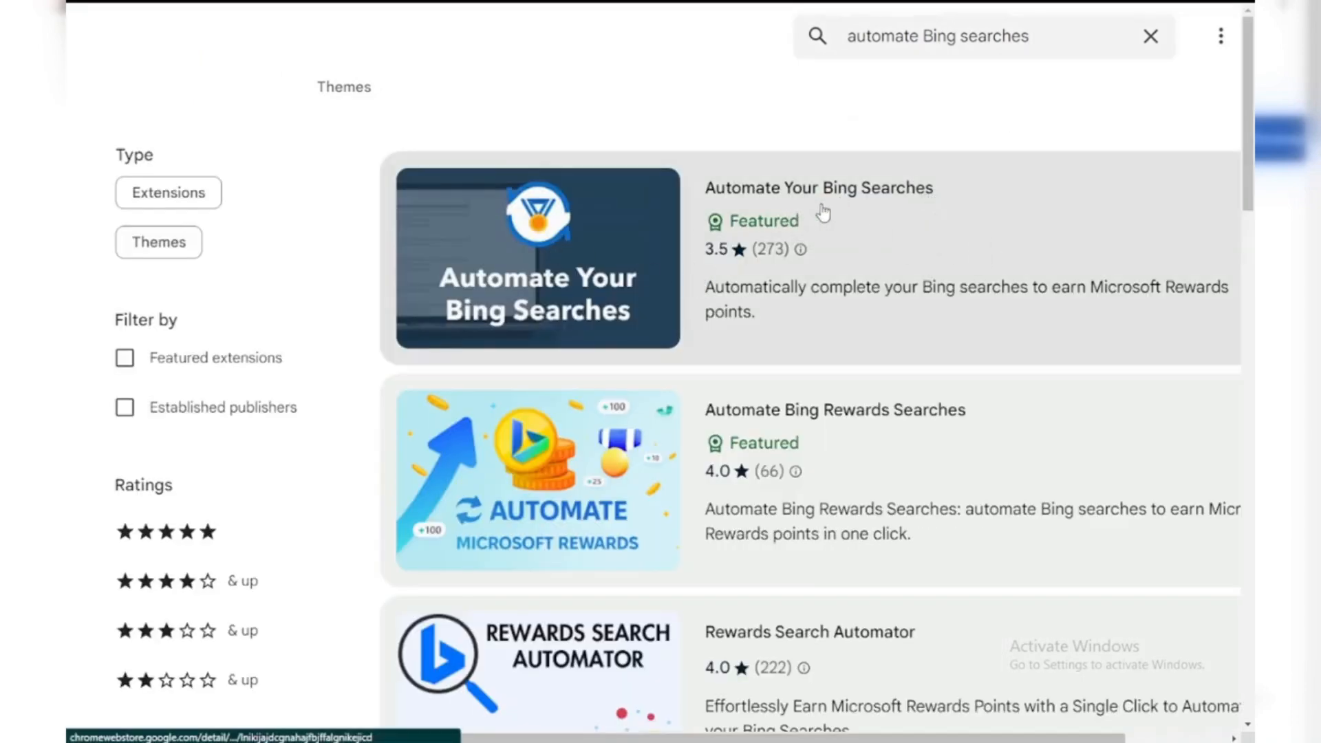